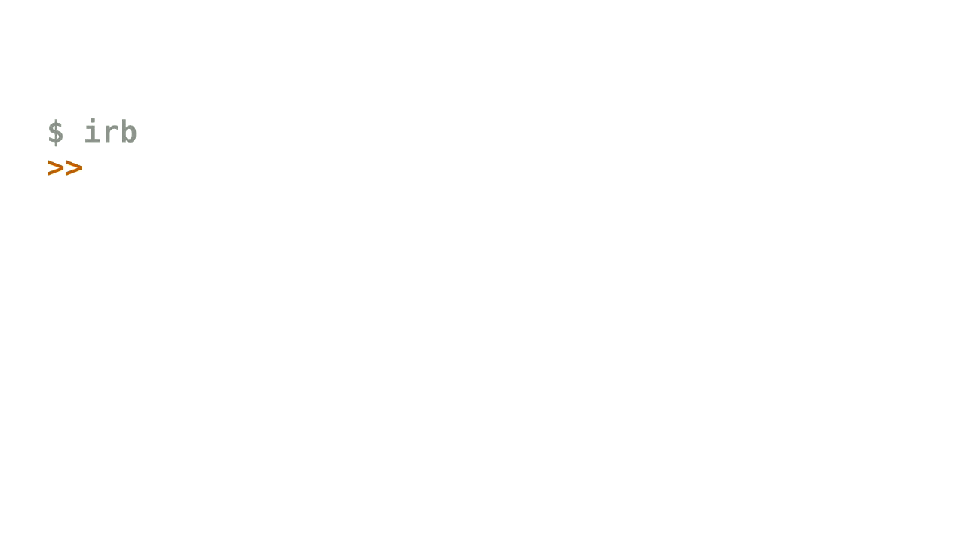
{"action": "type", "text": "5 * 2"}
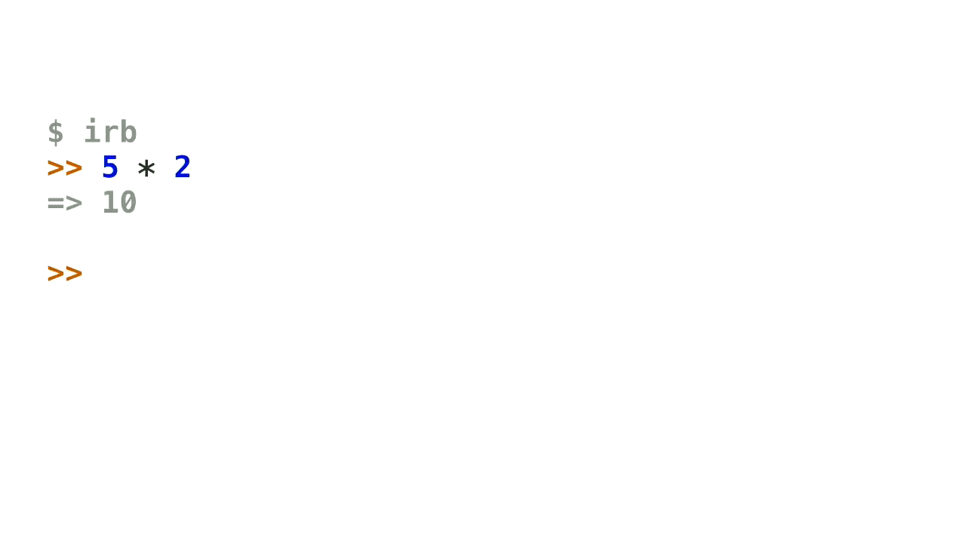